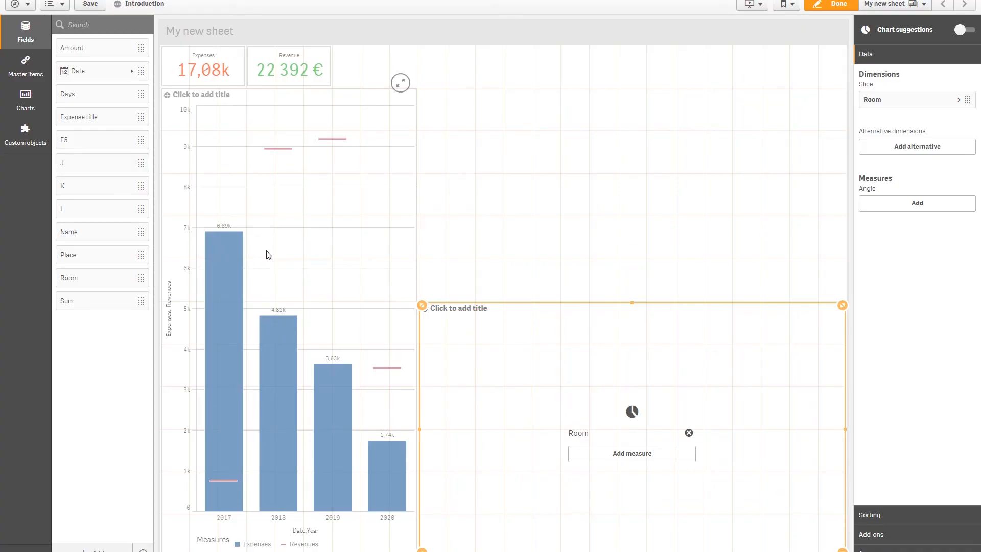
Drop the Amount field onto the room pie chart and use Sum(Amount) as its measure
{"action": "left_click", "coordinate": [288, 69]}
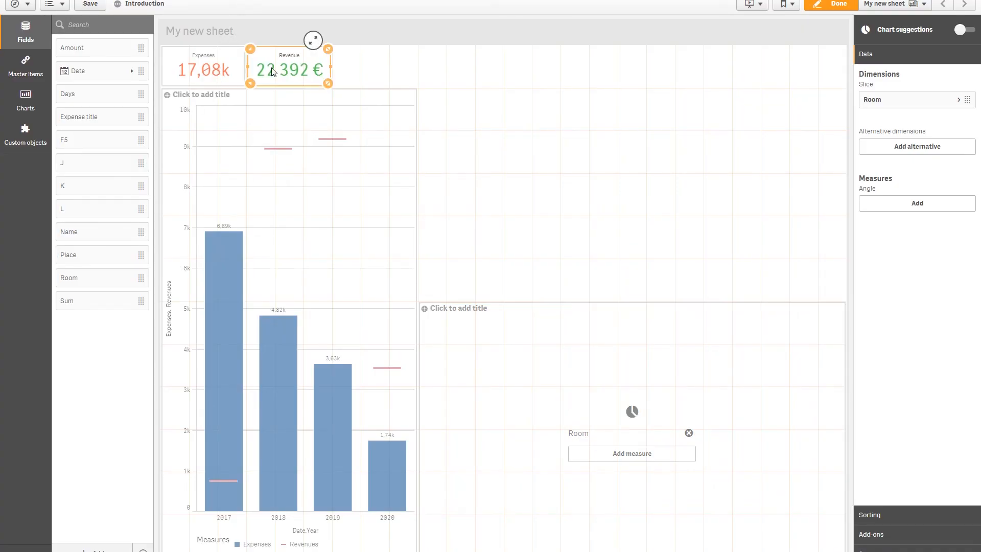
{"action": "left_click", "coordinate": [288, 68]}
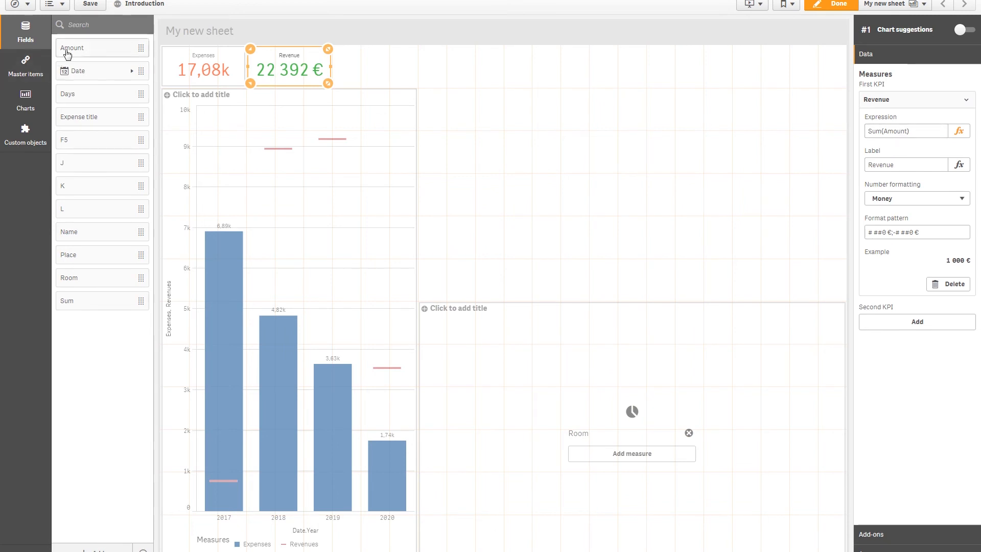
{"action": "left_click_drag", "start_coordinate": [70, 48], "coordinate": [619, 424]}
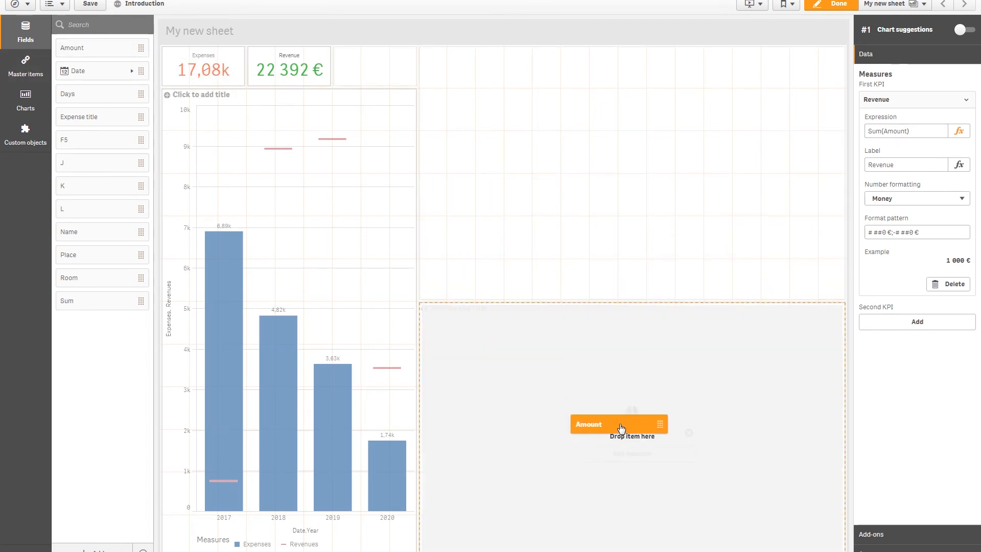
{"action": "left_click", "coordinate": [619, 424]}
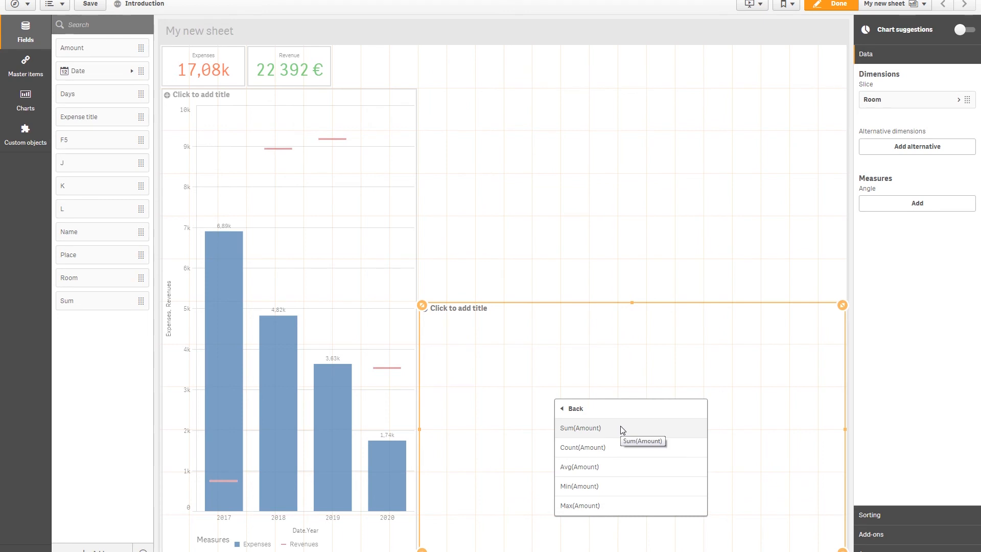
{"action": "left_click", "coordinate": [581, 428]}
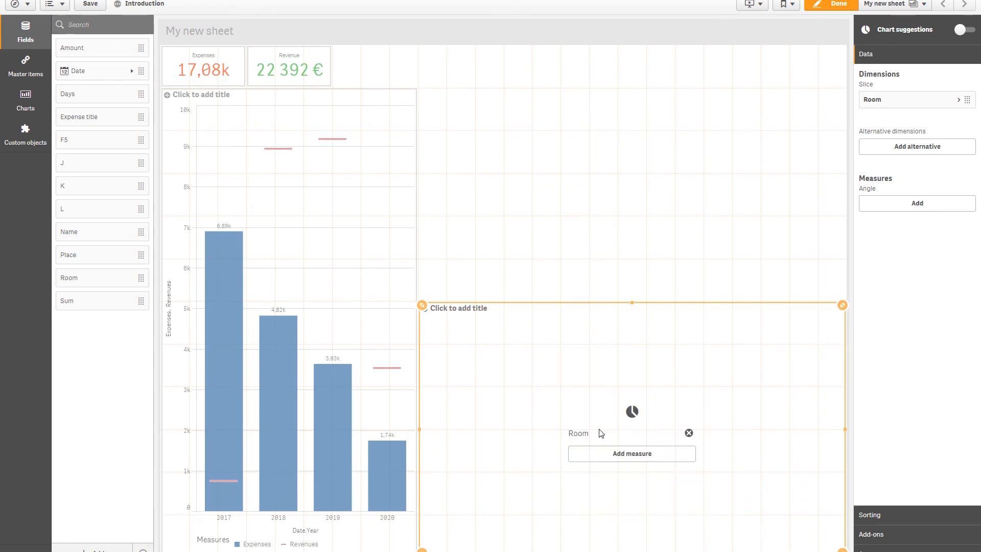
{"action": "left_click", "coordinate": [631, 454]}
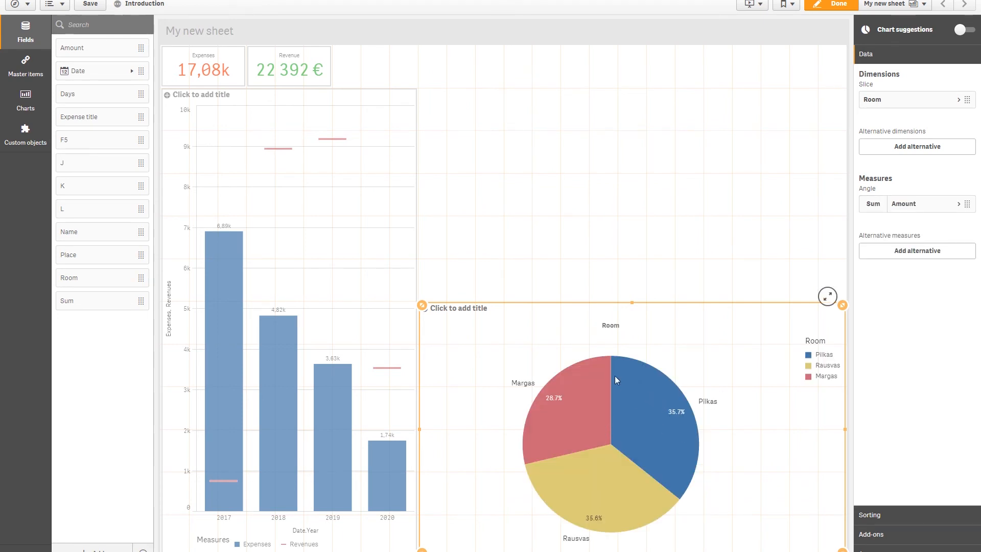
{"action": "mouse_move", "coordinate": [716, 388]}
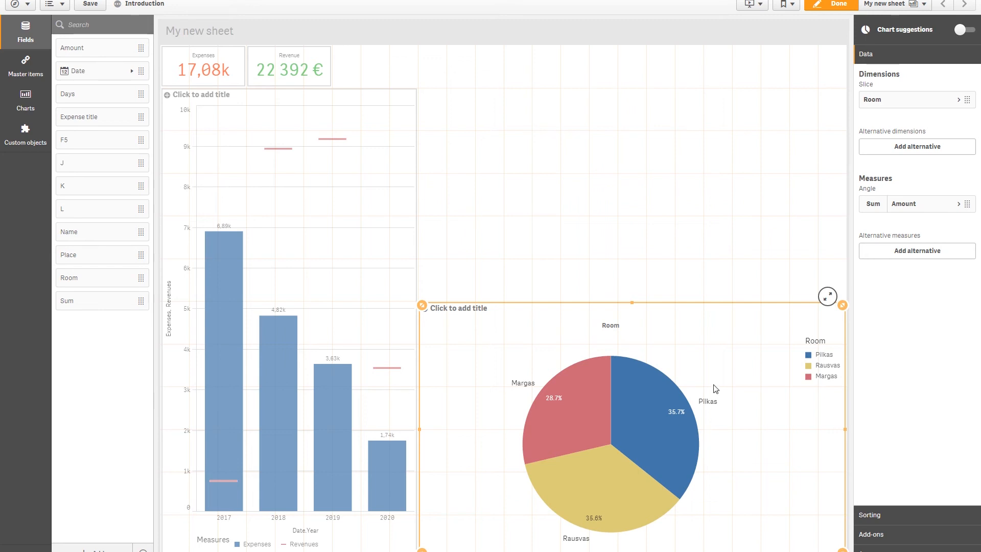
{"action": "mouse_move", "coordinate": [623, 430]}
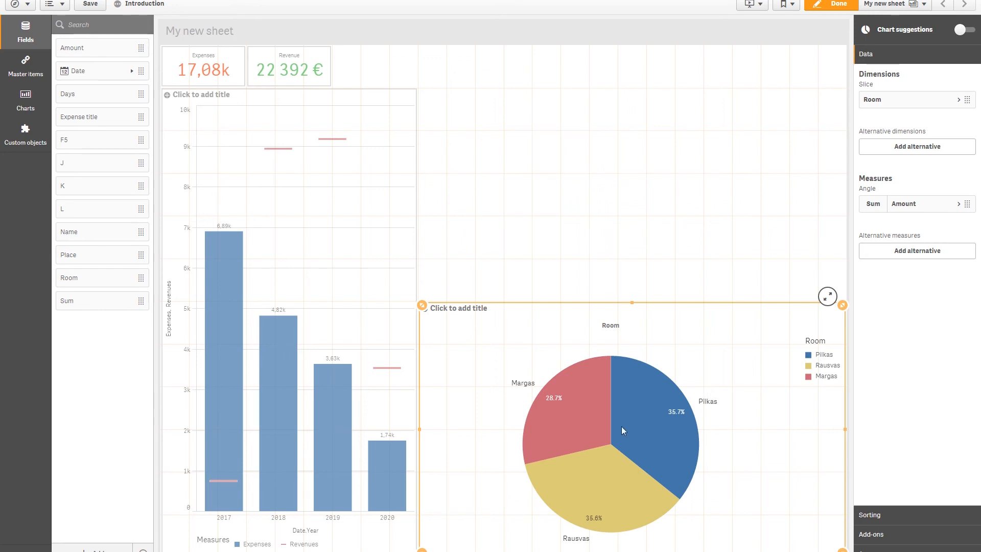
Switch the room chart to Donut with custom value labels set to Share
{"action": "left_click", "coordinate": [875, 111]}
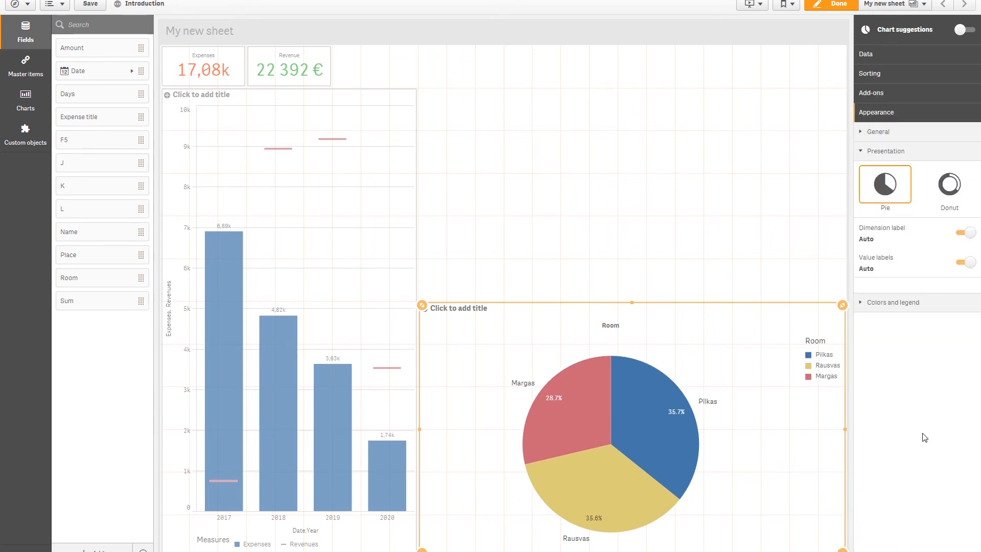
{"action": "left_click", "coordinate": [948, 183]}
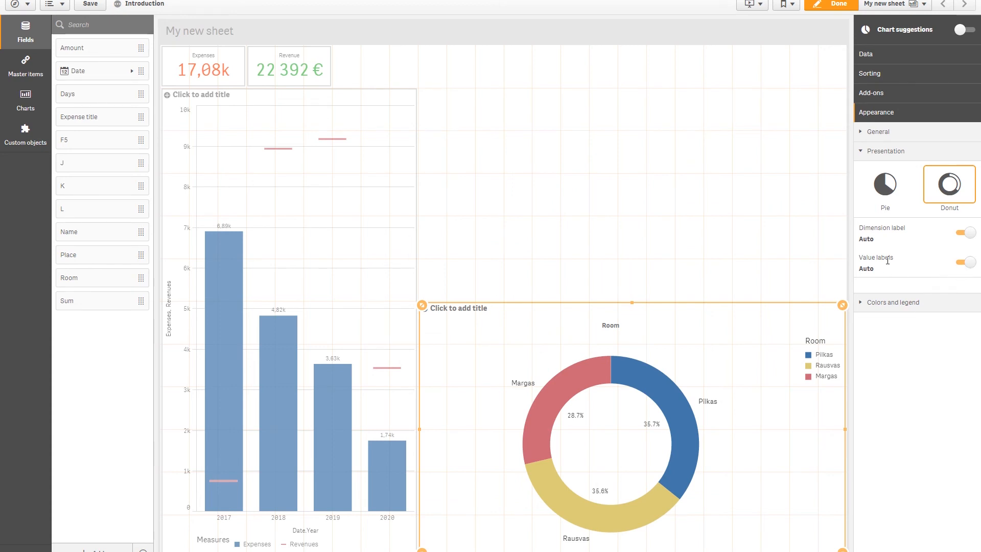
{"action": "left_click", "coordinate": [969, 261]}
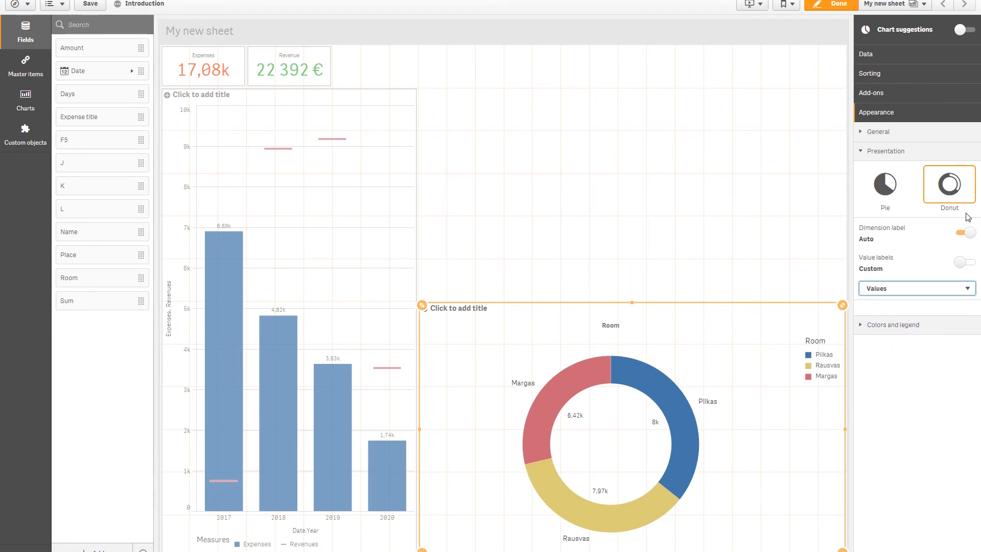
{"action": "left_click", "coordinate": [915, 288]}
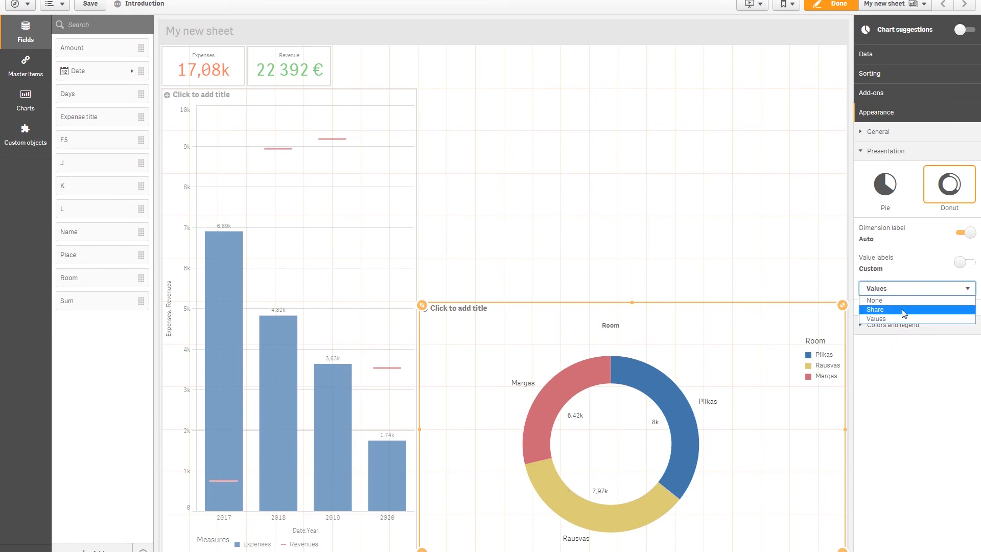
{"action": "left_click", "coordinate": [875, 309]}
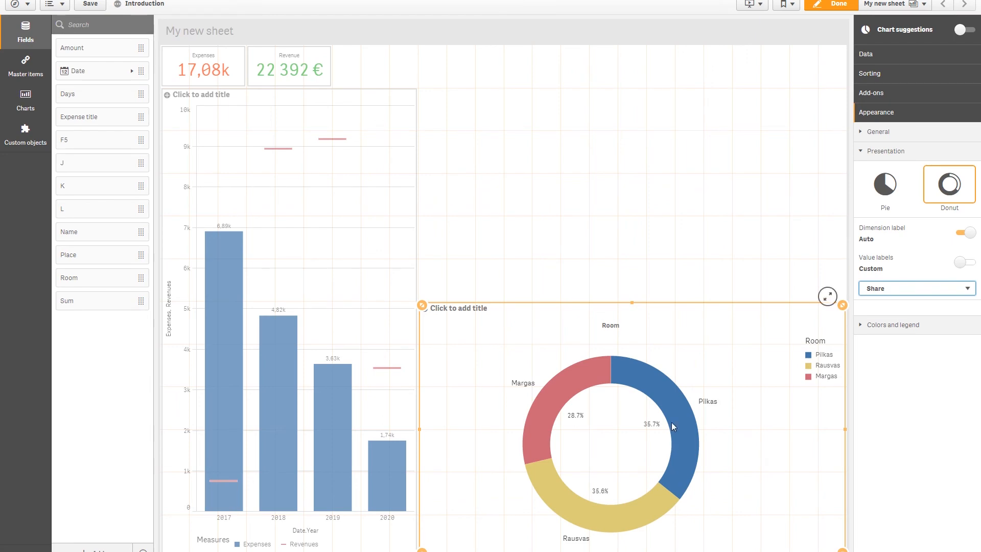
{"action": "mouse_move", "coordinate": [196, 221]}
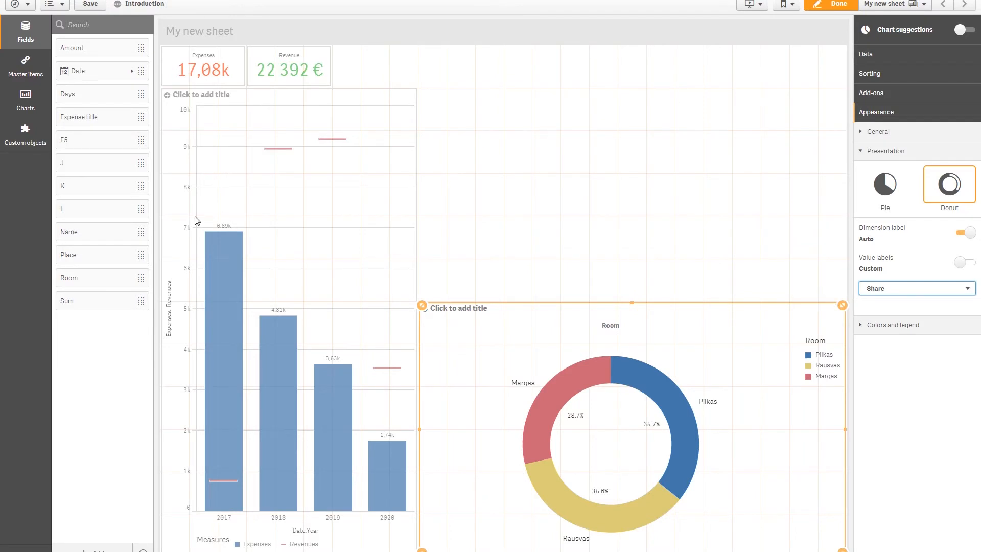
Give the new line chart a Date.YearMonth dimension and drag Days on as its measure
{"action": "left_click", "coordinate": [25, 100]}
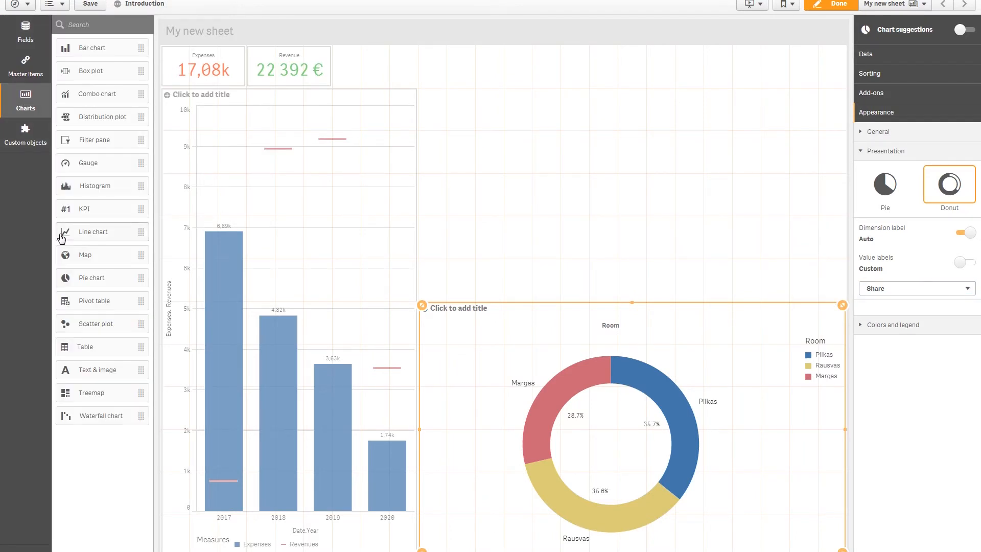
{"action": "mouse_move", "coordinate": [85, 234]}
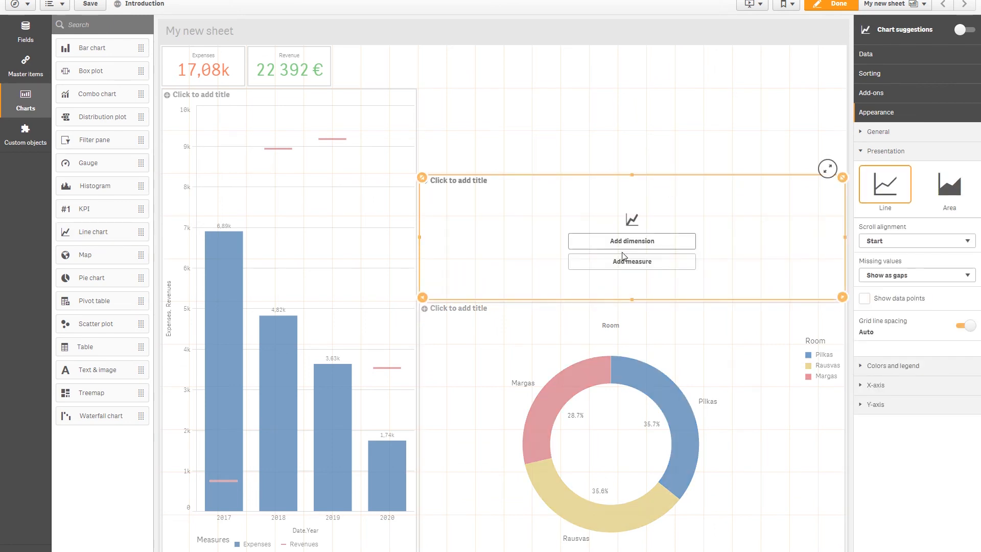
{"action": "left_click", "coordinate": [25, 30]}
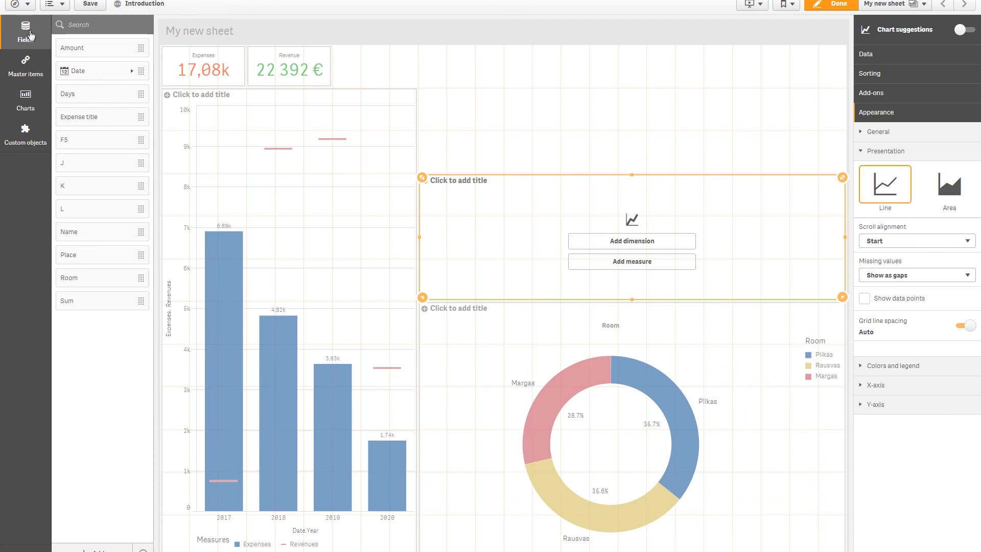
{"action": "left_click", "coordinate": [77, 70]}
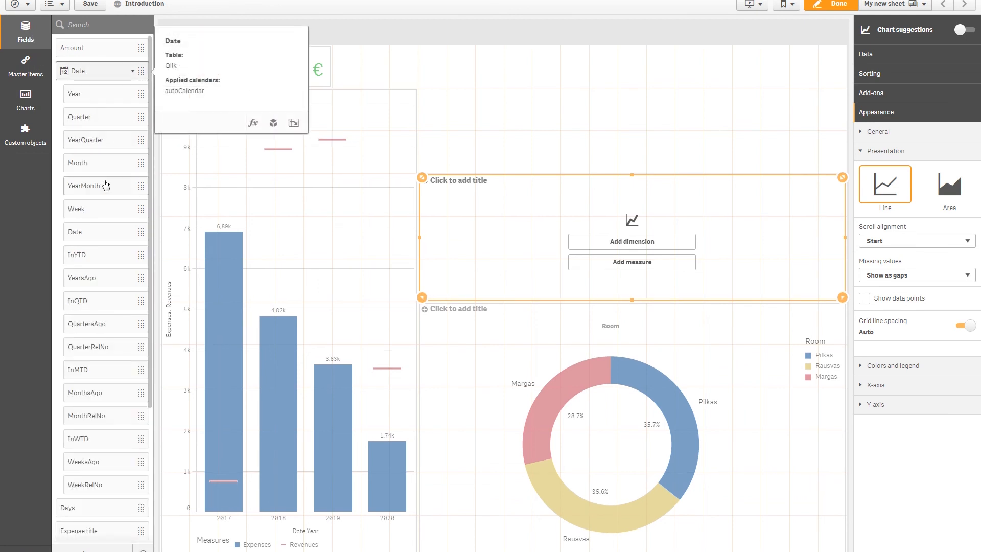
{"action": "left_click_drag", "start_coordinate": [83, 186], "coordinate": [582, 240]}
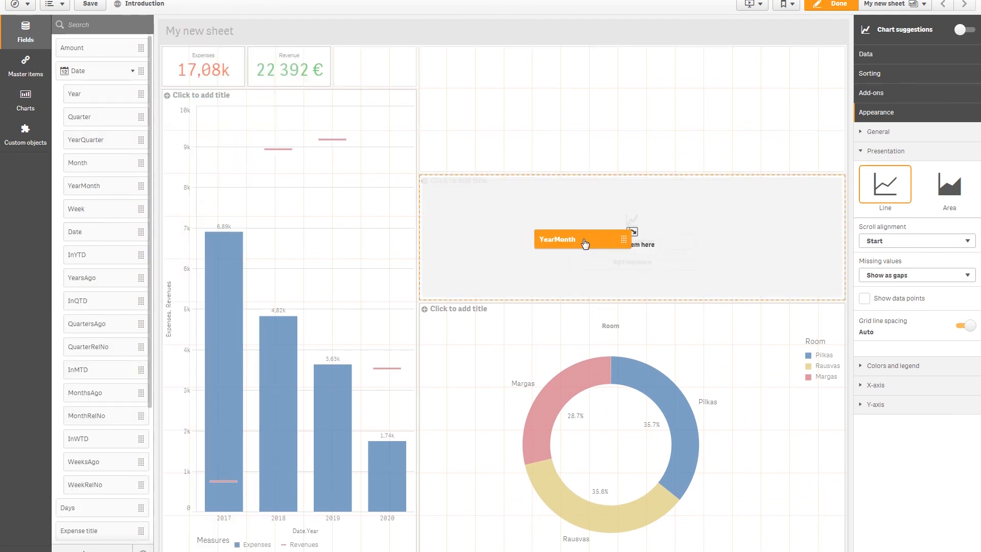
{"action": "left_click", "coordinate": [583, 239]}
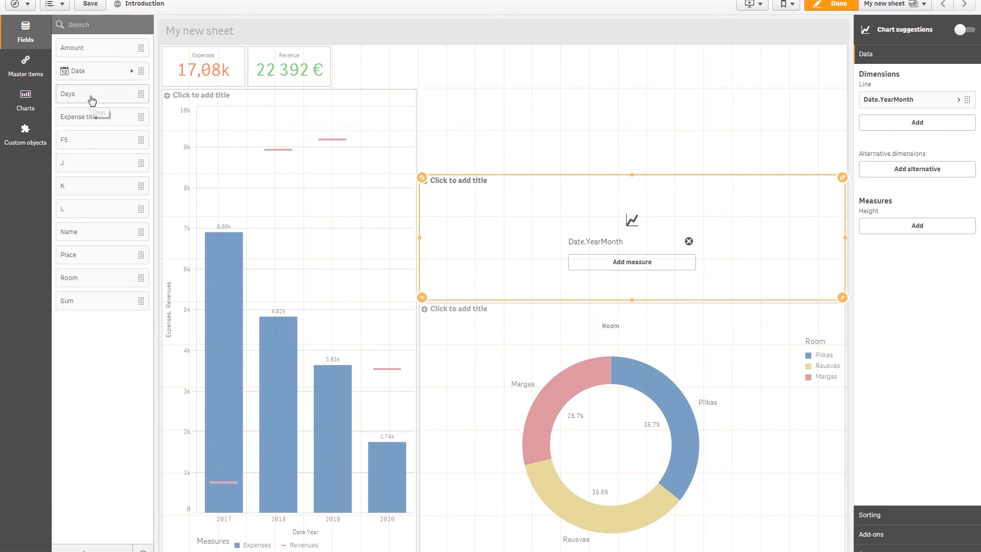
{"action": "left_click_drag", "start_coordinate": [84, 94], "coordinate": [288, 323]}
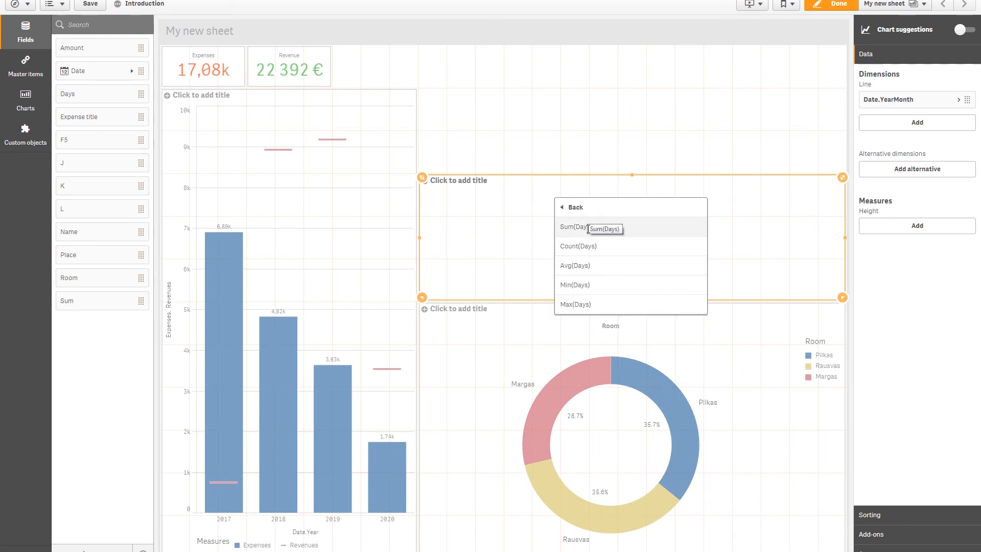
Set the line chart measure to Sum(Days) with data points and value labels shown
{"action": "left_click", "coordinate": [576, 226]}
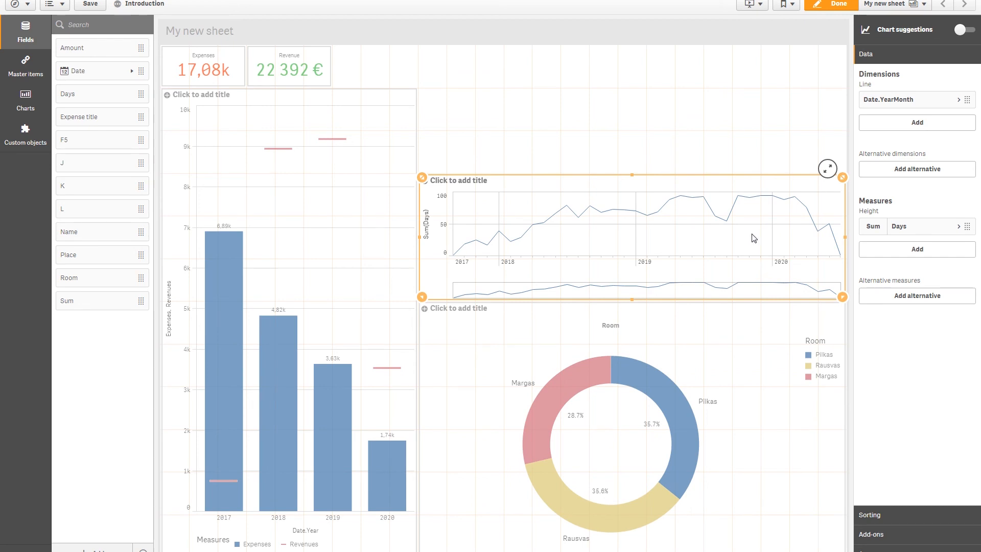
{"action": "mouse_move", "coordinate": [518, 227]}
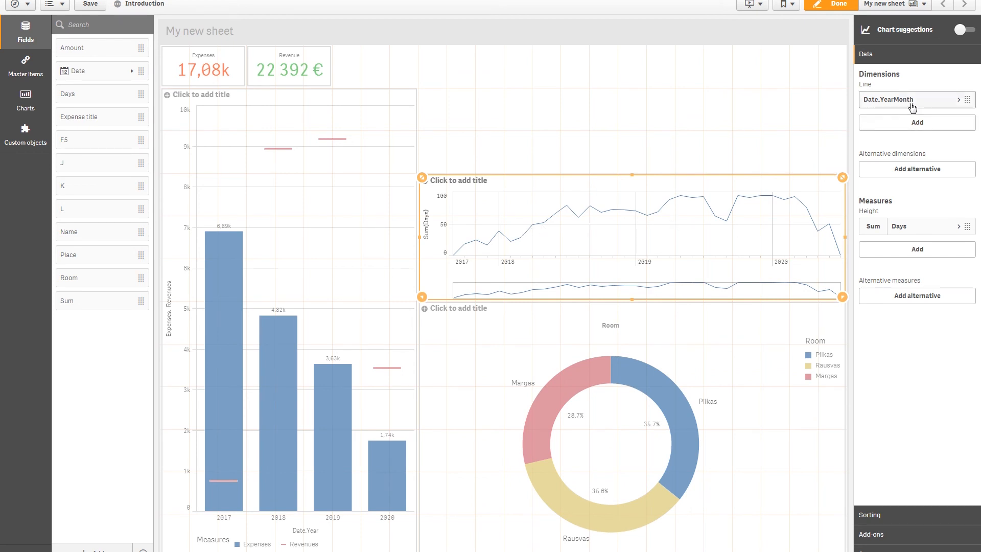
{"action": "mouse_move", "coordinate": [908, 99]}
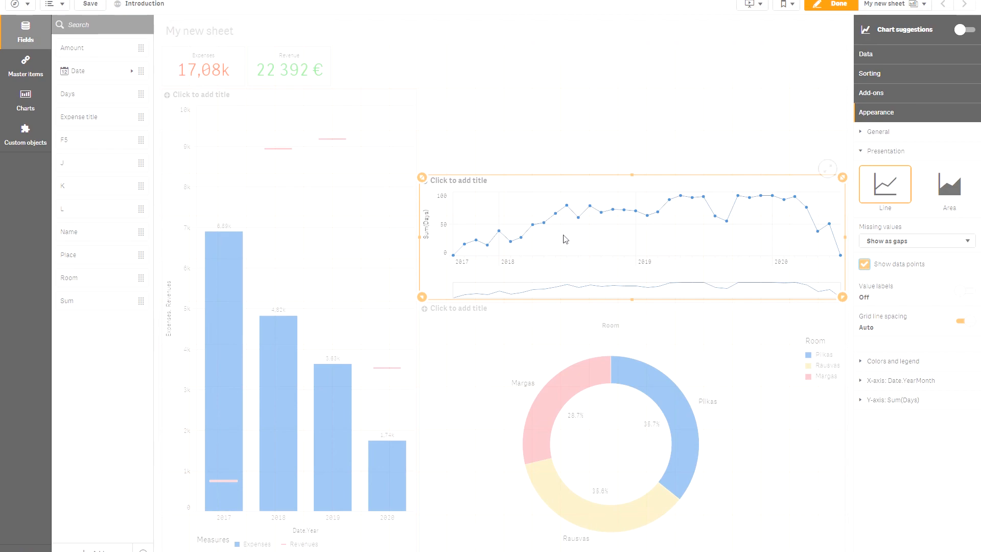
{"action": "left_click", "coordinate": [866, 54]}
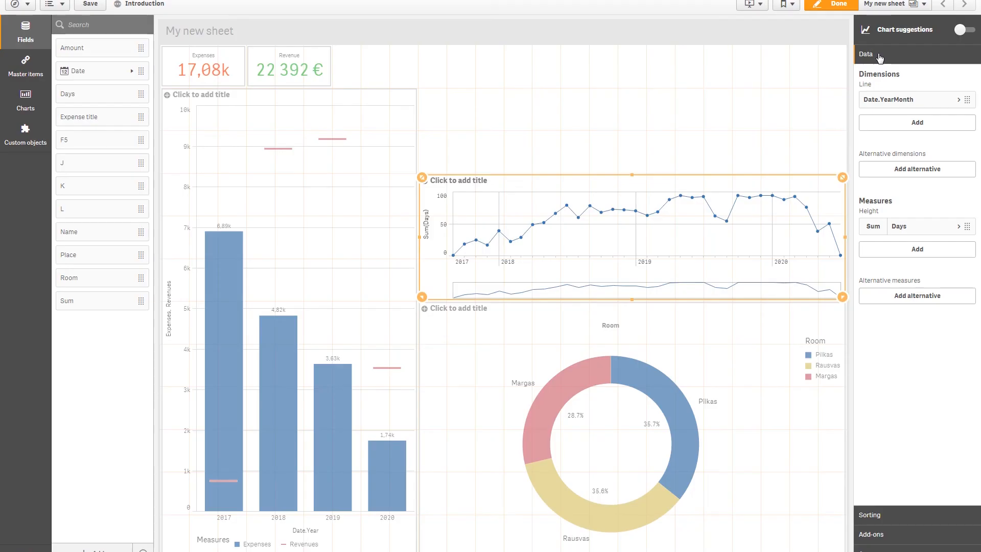
{"action": "mouse_move", "coordinate": [687, 220]}
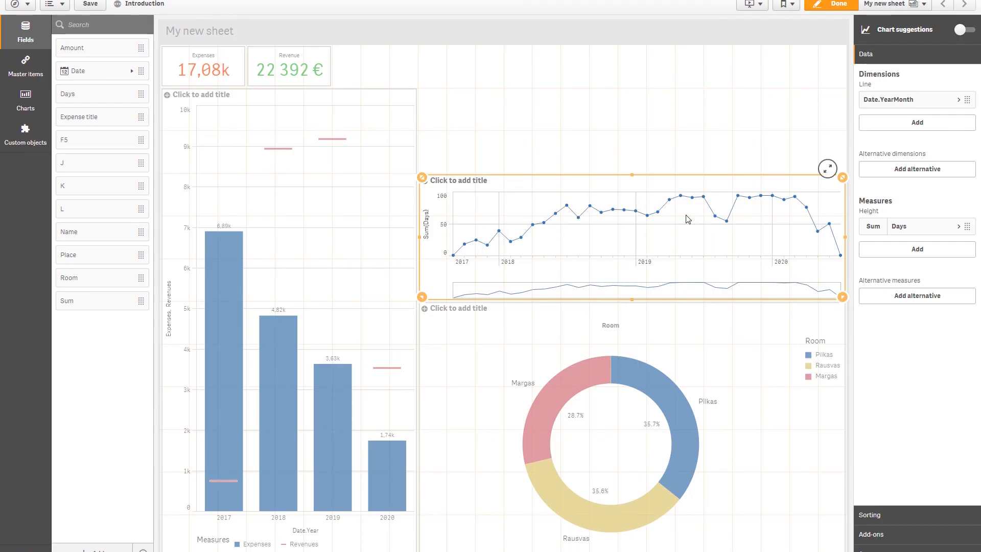
{"action": "left_click", "coordinate": [877, 112]}
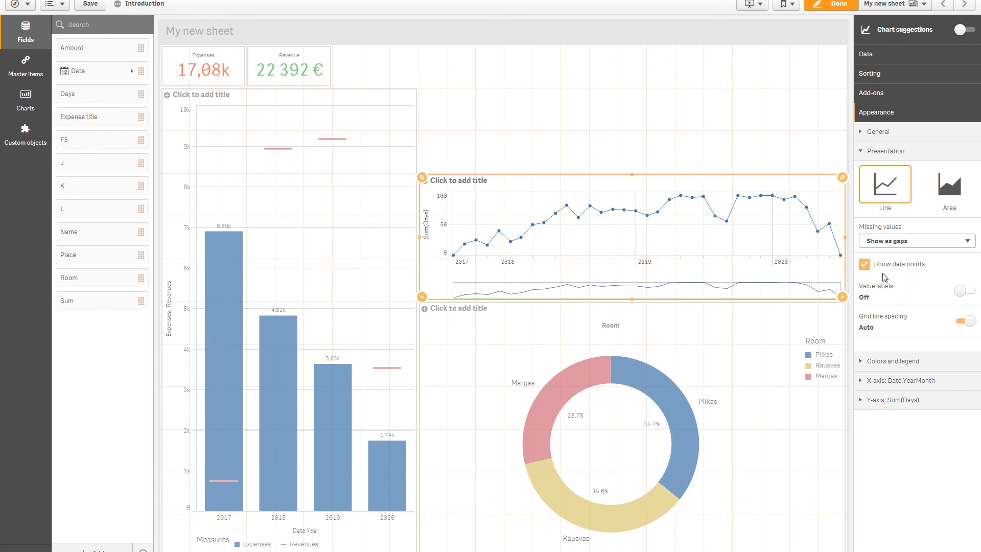
{"action": "left_click", "coordinate": [964, 290]}
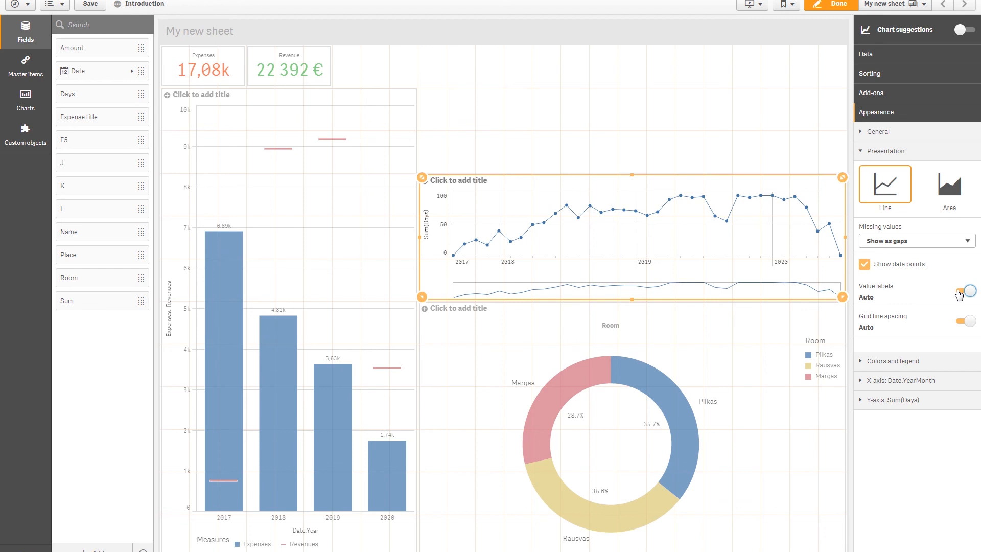
{"action": "left_click", "coordinate": [966, 290]}
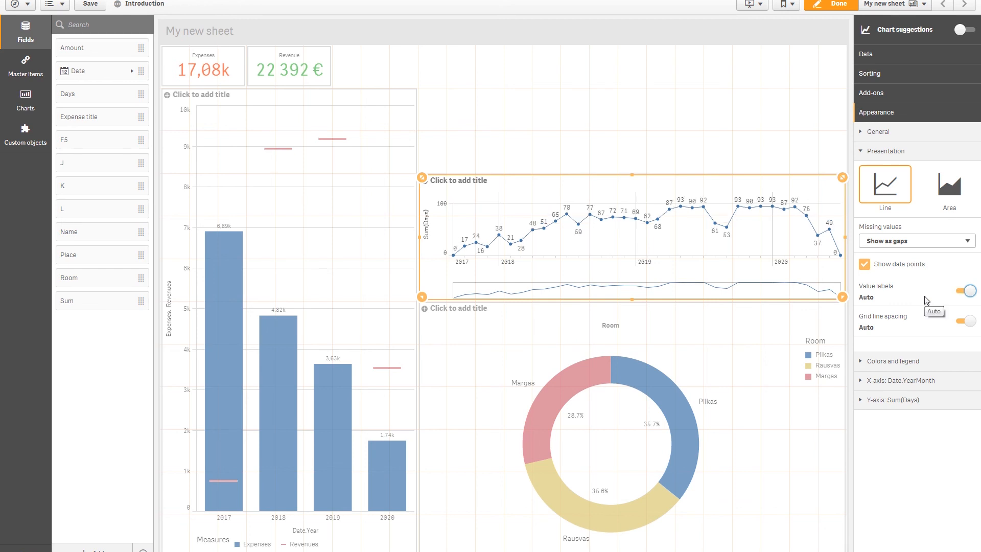
{"action": "left_click", "coordinate": [724, 121]}
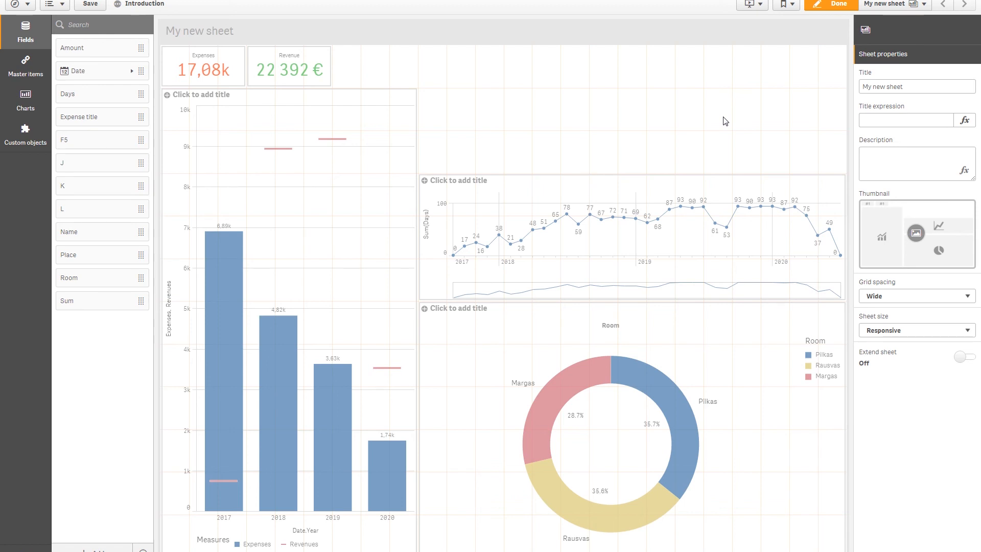
Place a top-right table with Name as its column and Sum(Days) as measure
{"action": "left_click", "coordinate": [25, 100]}
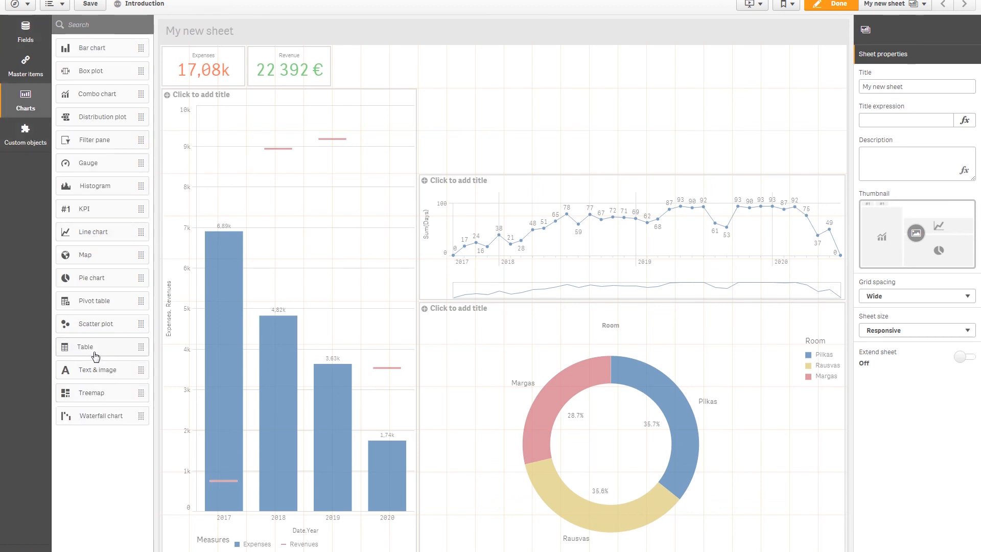
{"action": "left_click", "coordinate": [625, 109]}
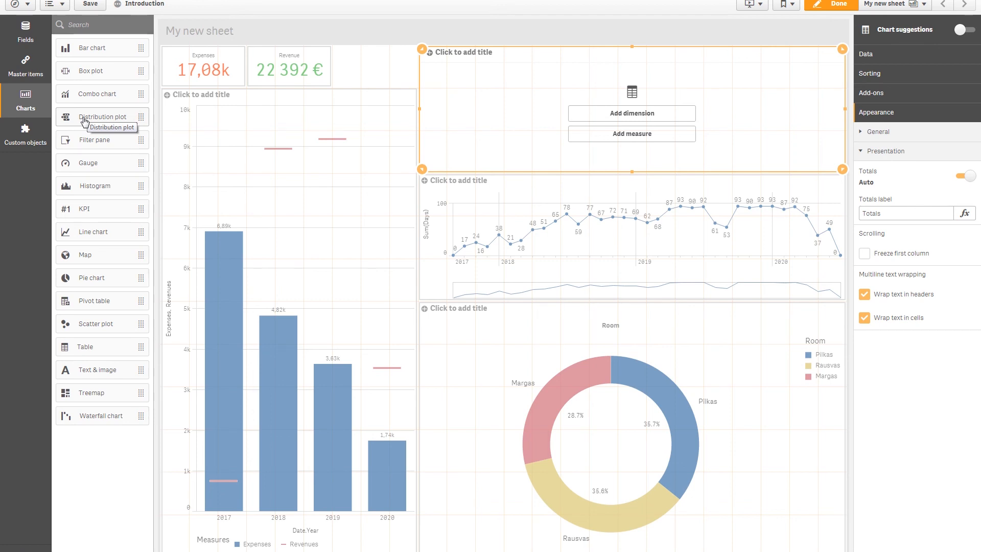
{"action": "left_click", "coordinate": [25, 30]}
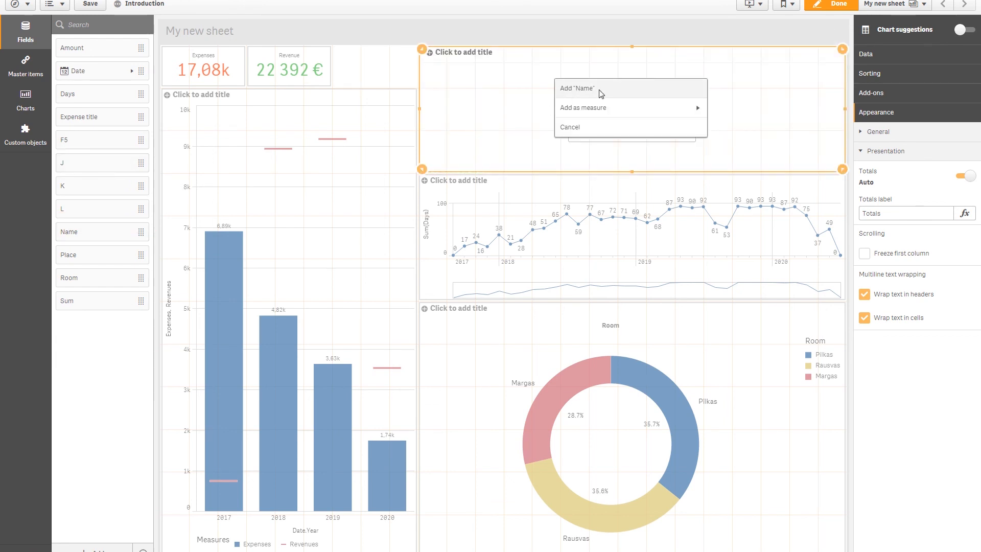
{"action": "left_click", "coordinate": [575, 88]}
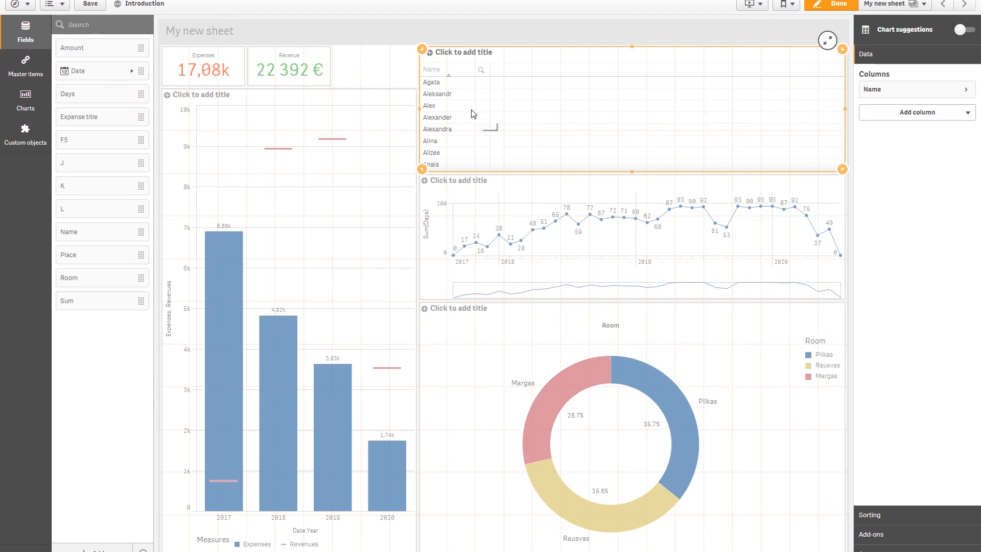
{"action": "mouse_move", "coordinate": [84, 97]}
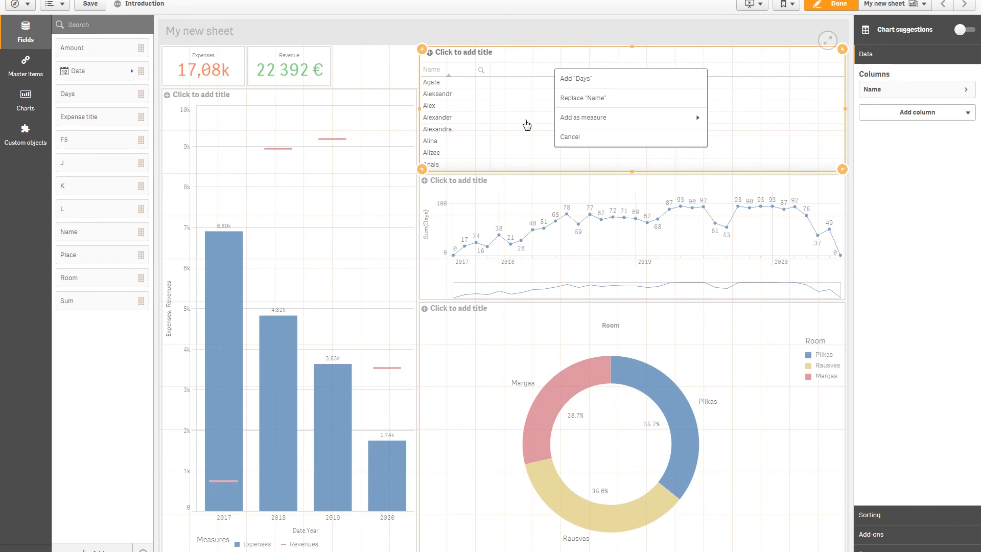
{"action": "left_click", "coordinate": [582, 117]}
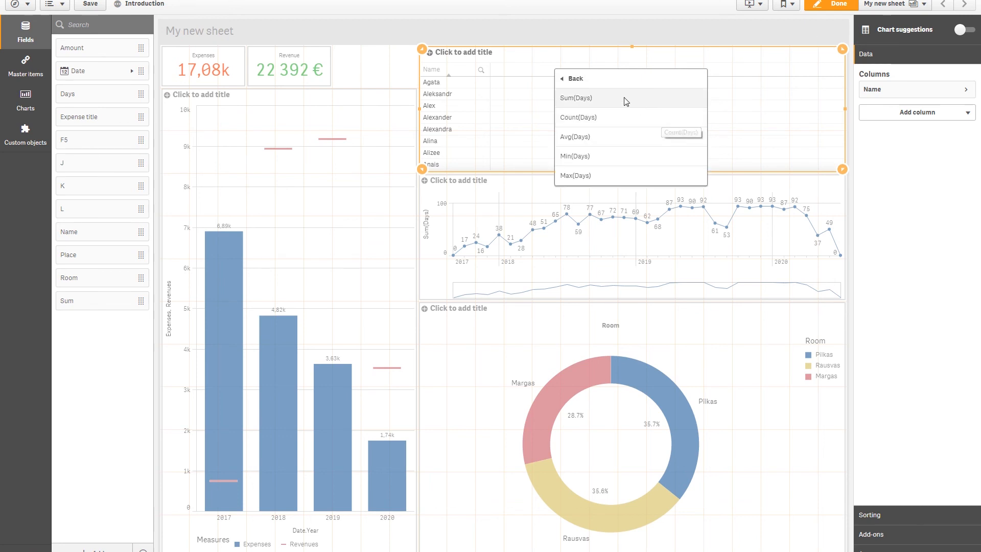
{"action": "left_click", "coordinate": [574, 98]}
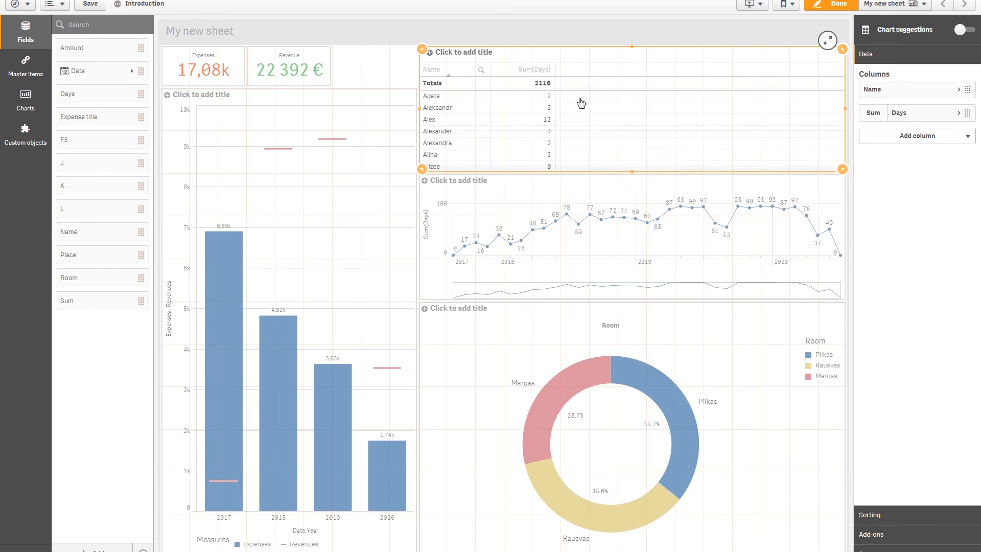
{"action": "mouse_move", "coordinate": [502, 111]}
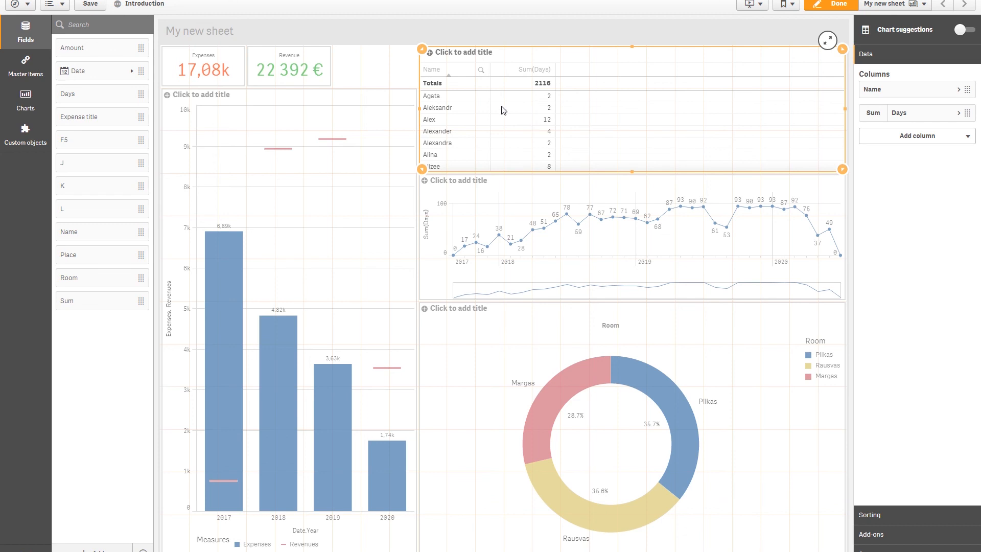